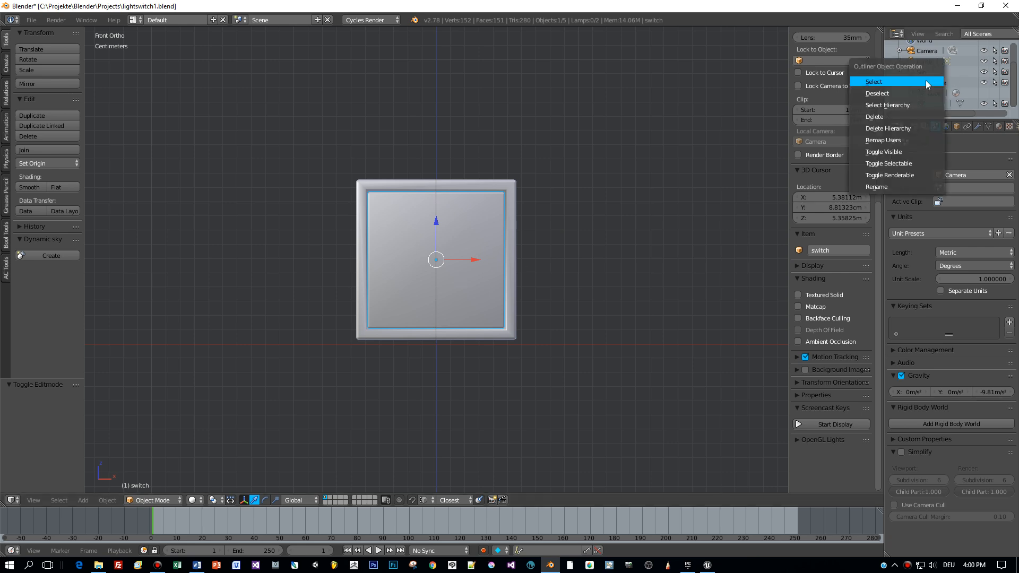
Select switch_box in the Outliner and snap the 3D cursor to it
left_click(873, 81)
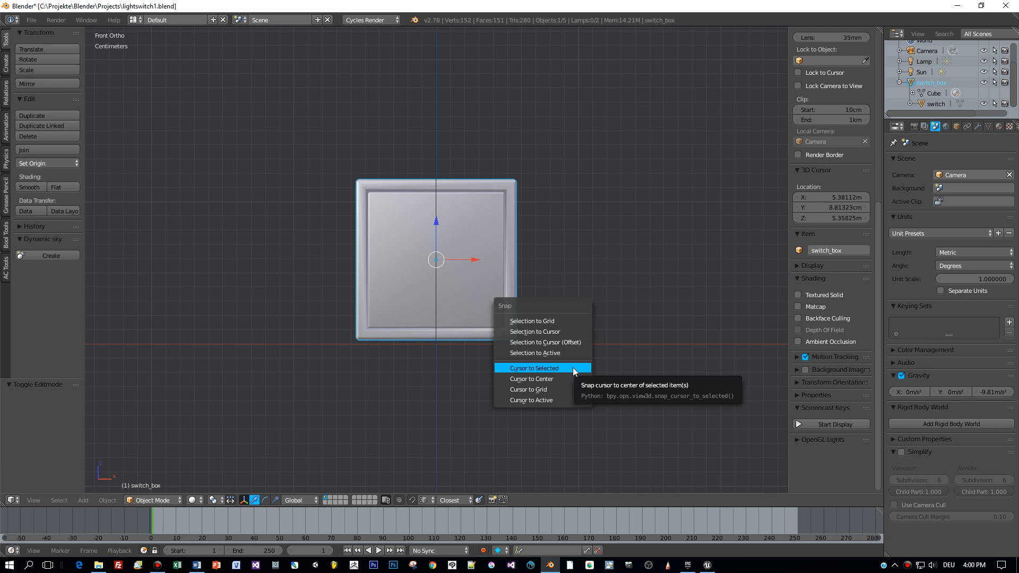
left_click(533, 368)
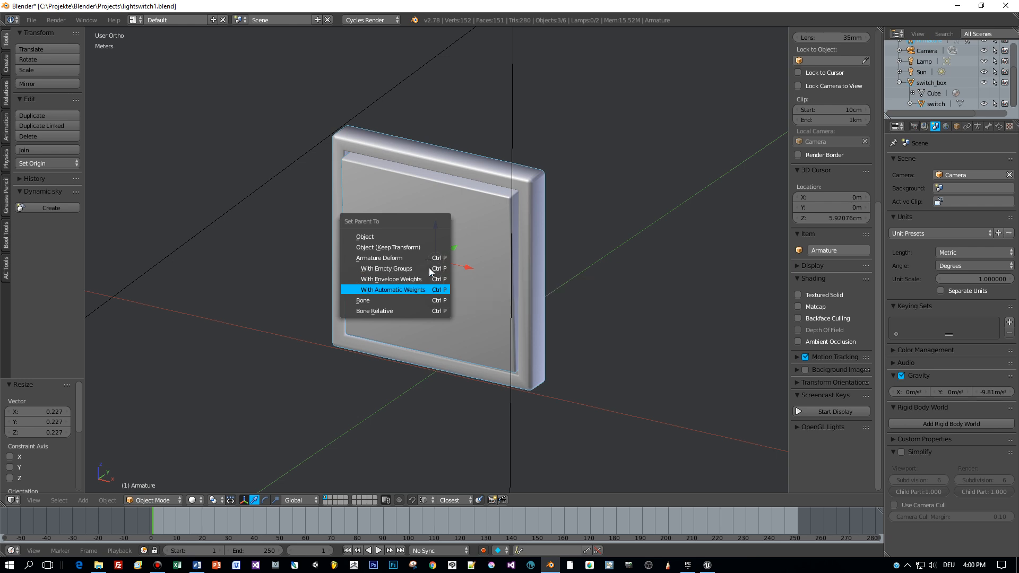
Parent the switch mesh to the armature with Armature Deform and Automatic Weights
left_click(393, 289)
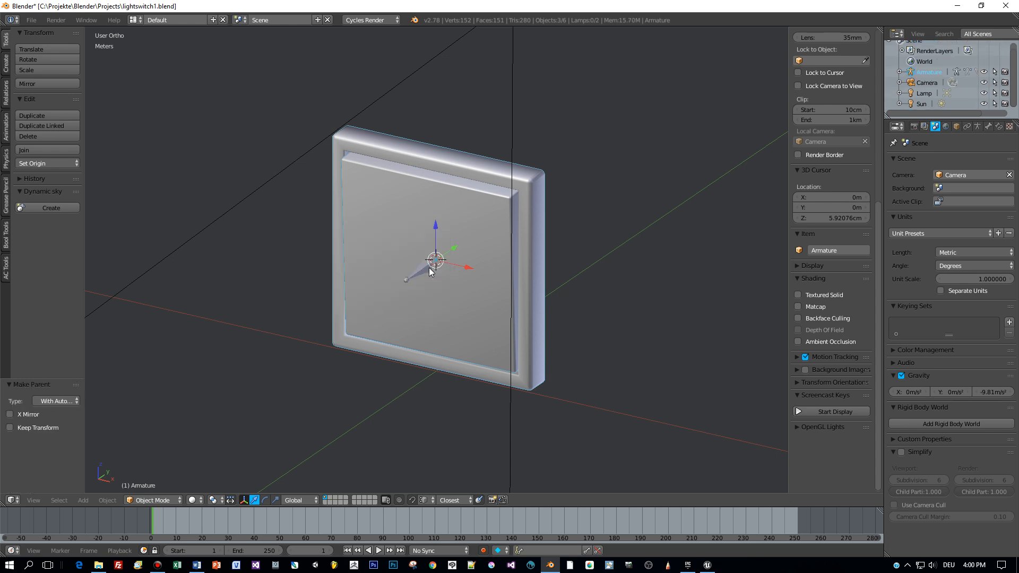
mouse_move(578, 255)
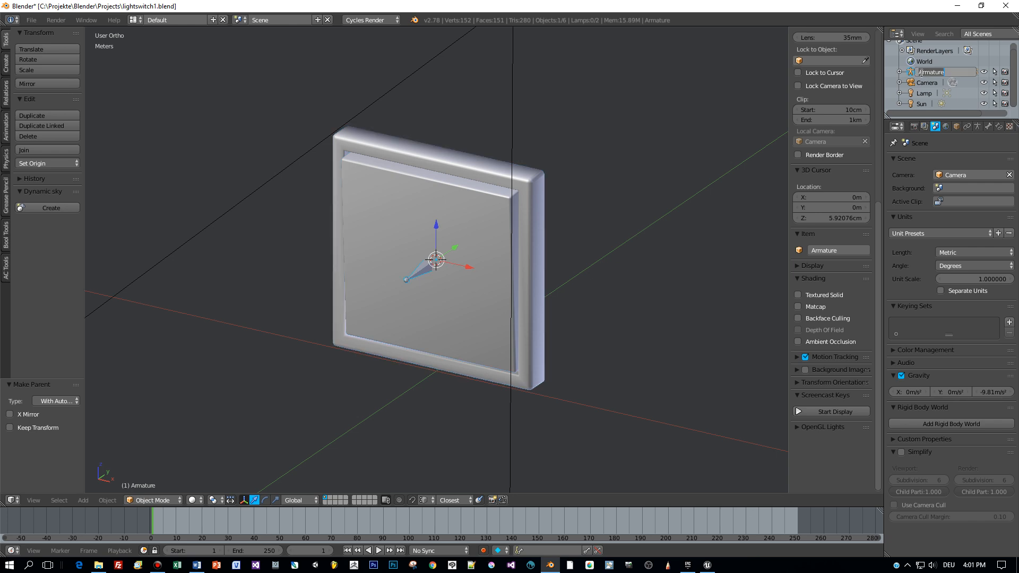
Rename the armature to Switch, select it and enter Pose Mode
double_click(930, 72)
type("Switch")
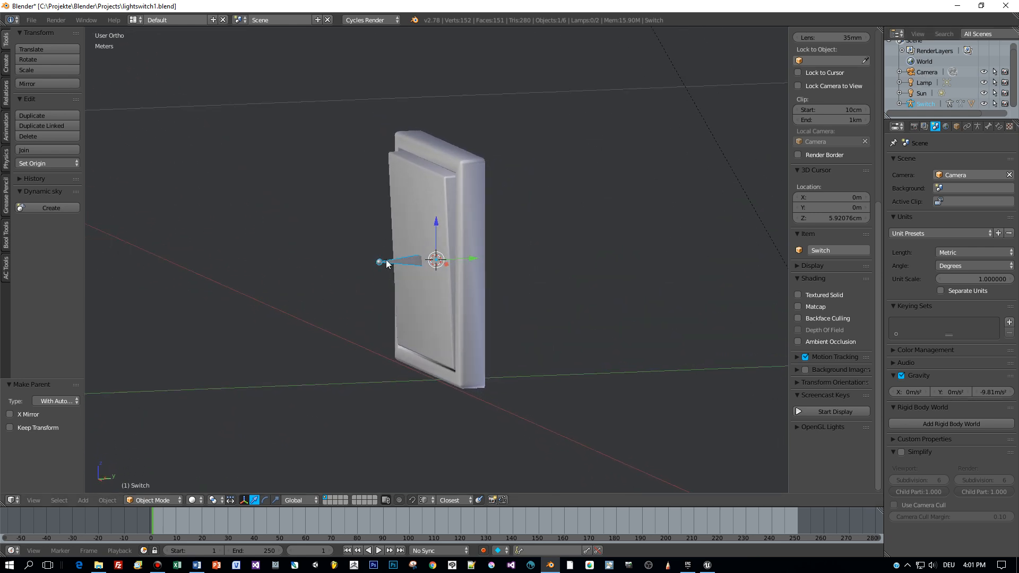
left_click(153, 500)
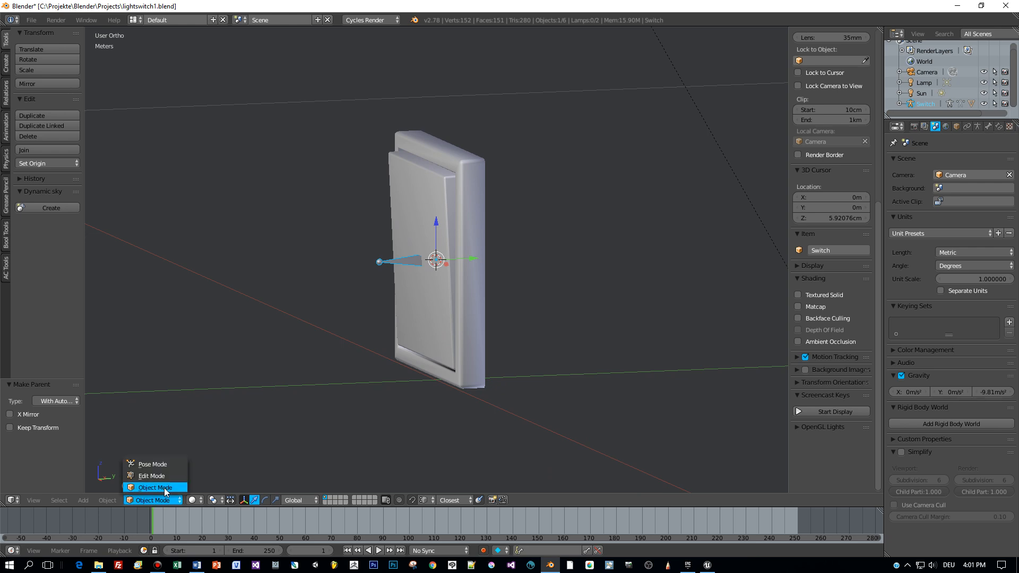
left_click(152, 463)
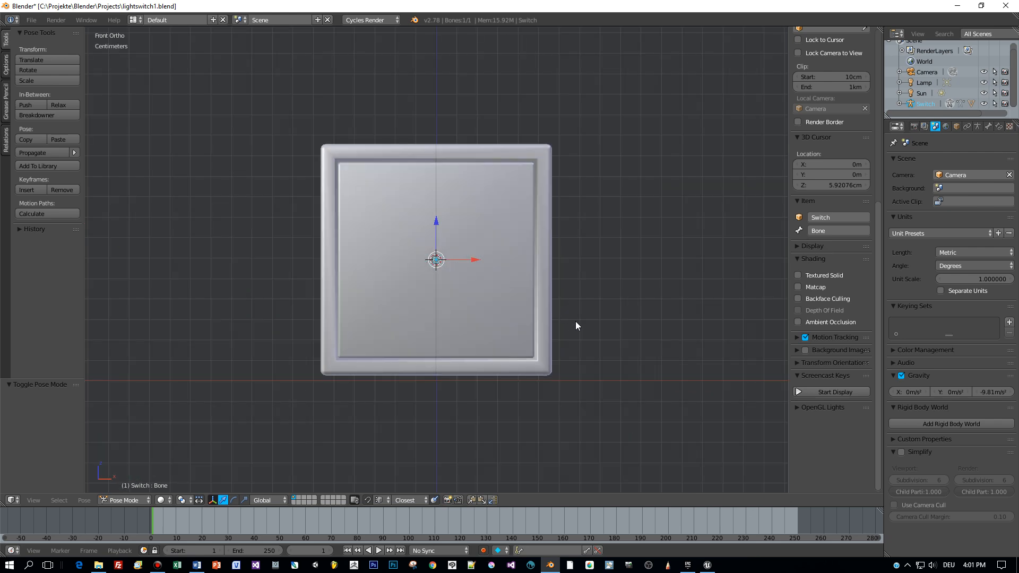
mouse_move(96, 489)
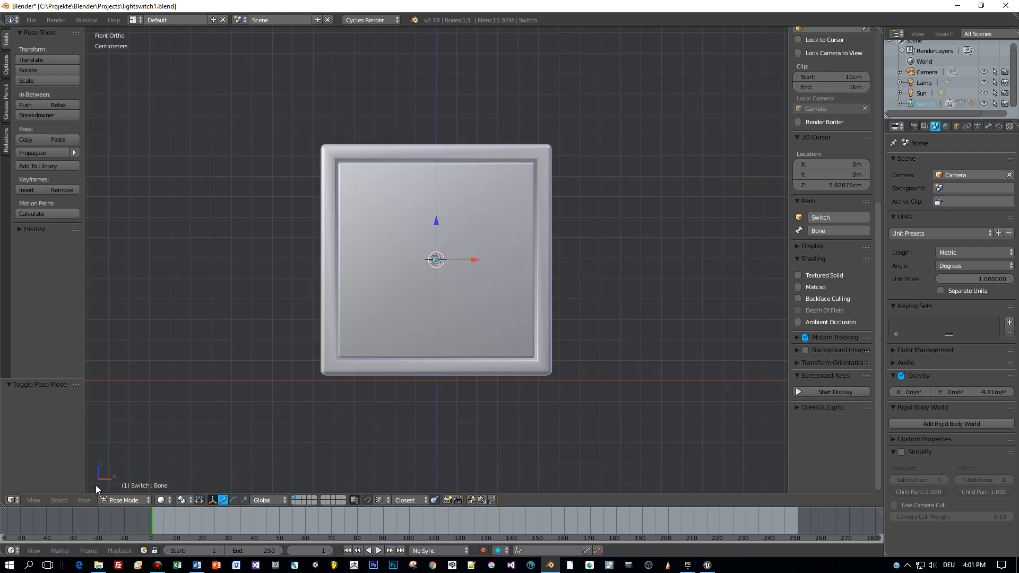
Paint over the switch_box frame with the Subtract weight brush in Weight Paint mode
left_click(152, 500)
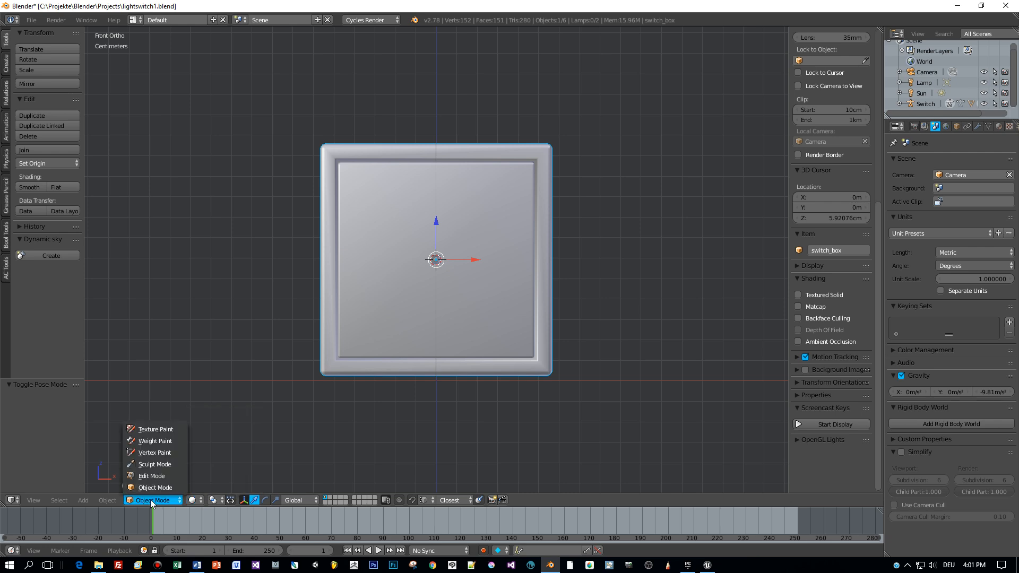
left_click(154, 441)
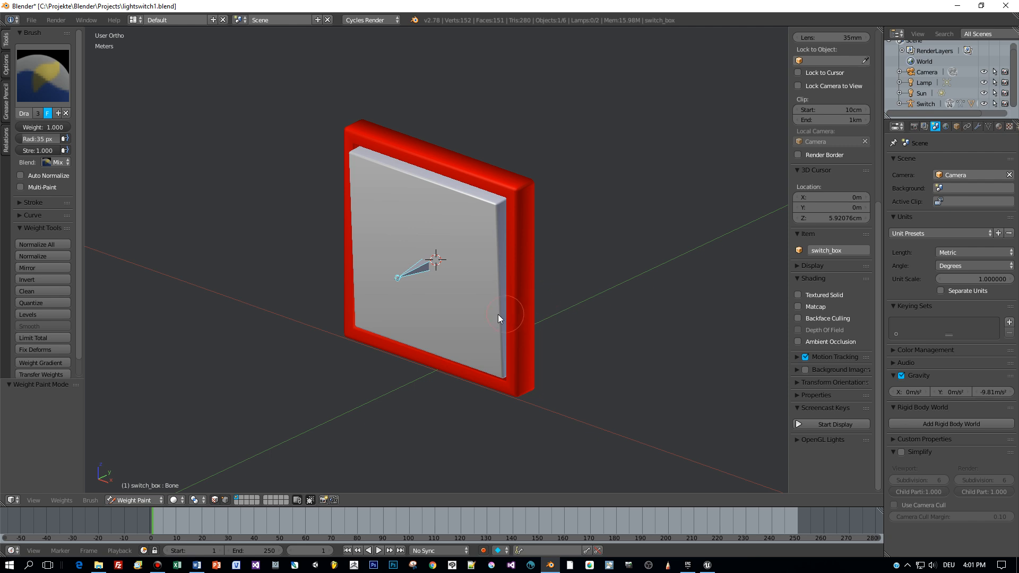
mouse_move(425, 328)
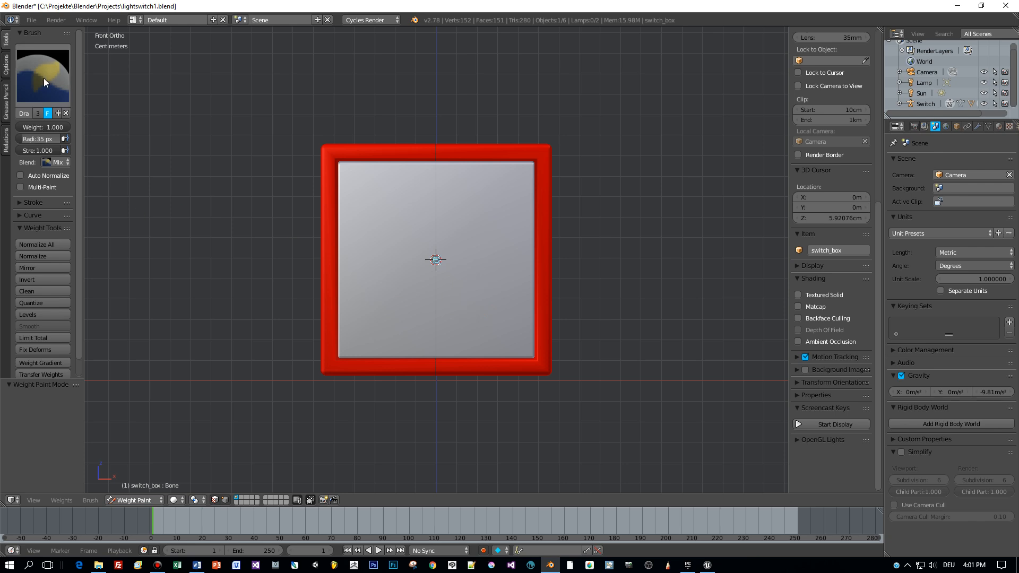
left_click(43, 74)
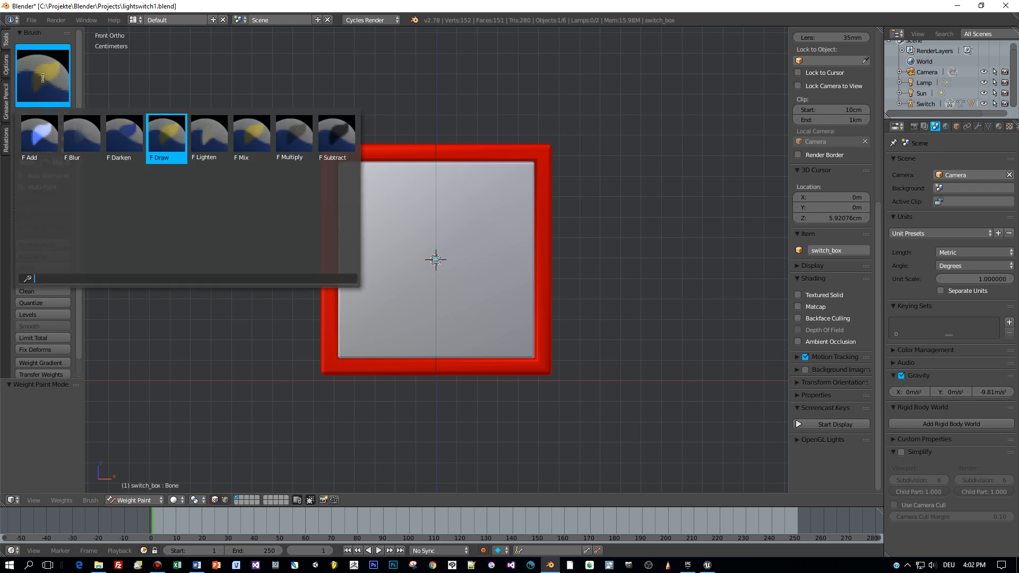
left_click(336, 134)
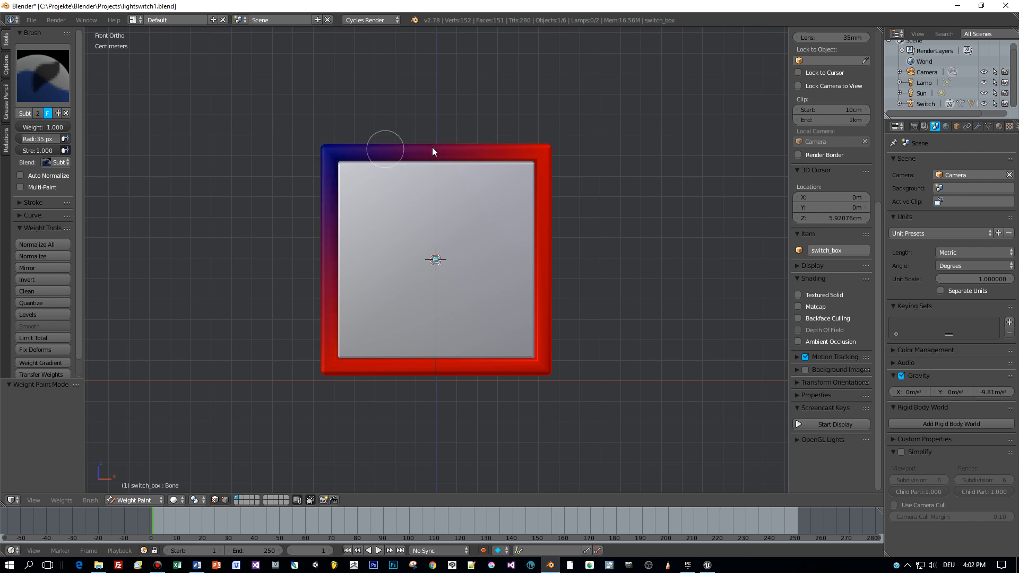
left_click_drag(383, 150, 510, 377)
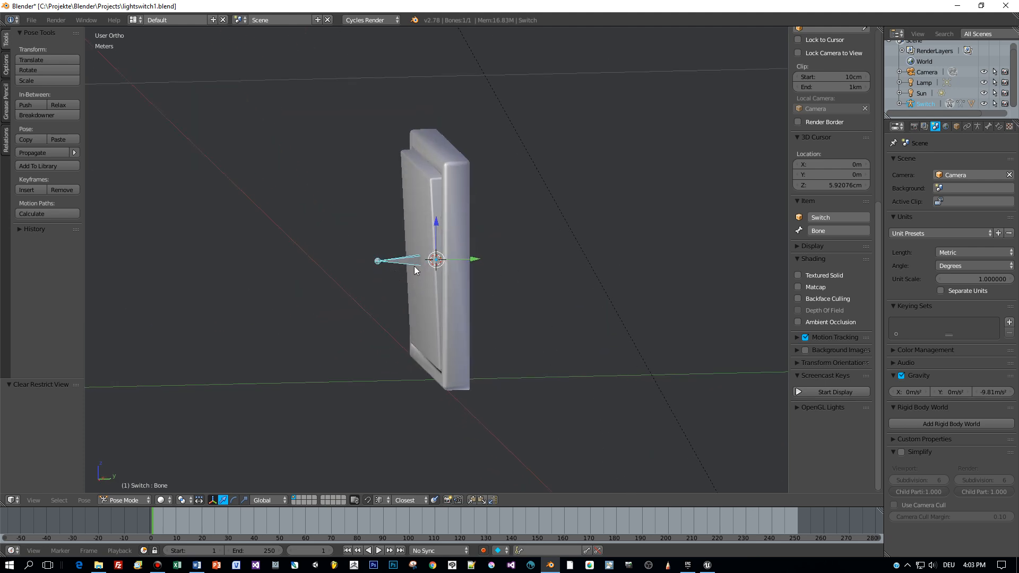
Orbit around the switch, then view it in Right Ortho
left_click_drag(416, 269, 448, 273)
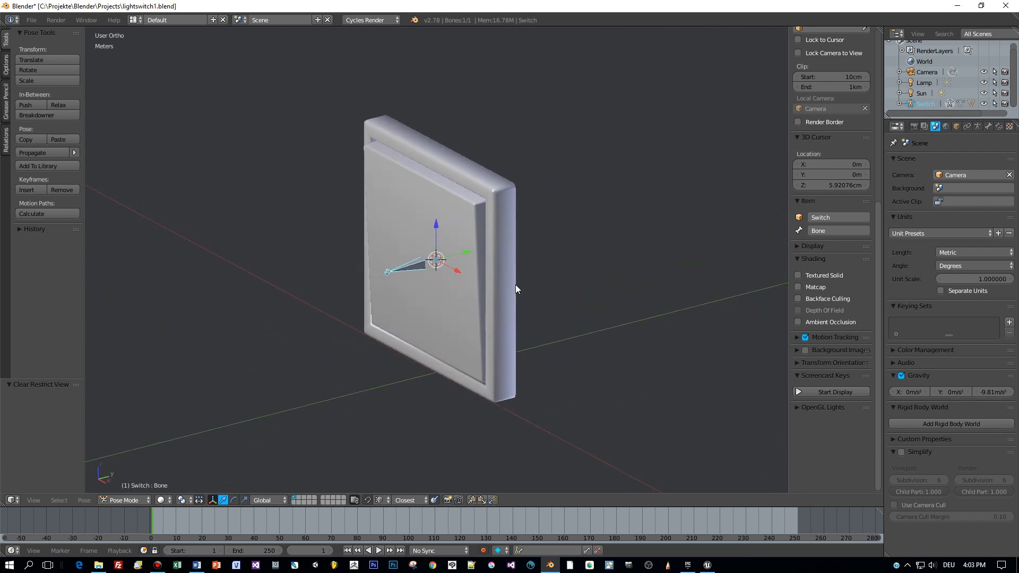
key("3")
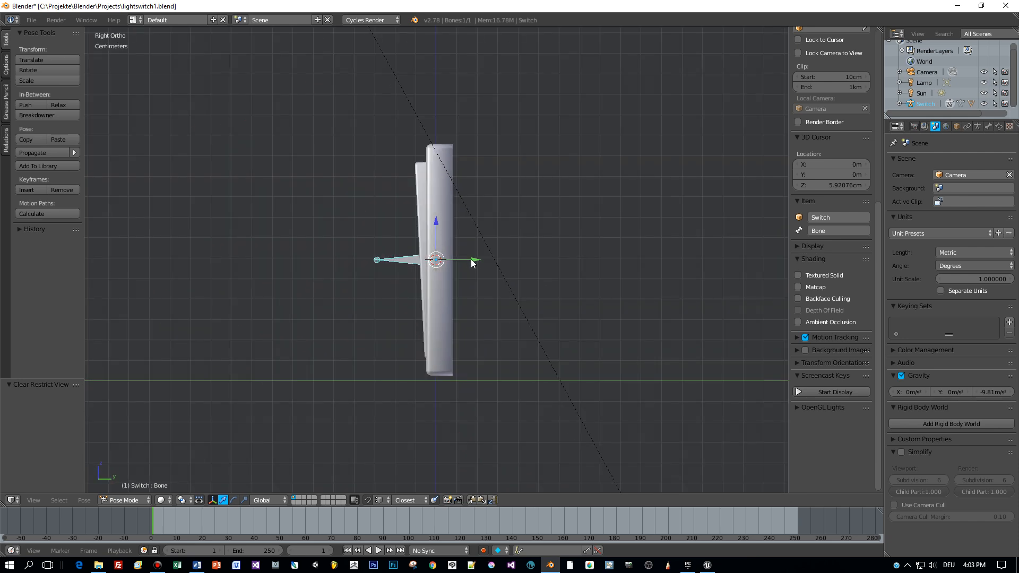
mouse_move(477, 260)
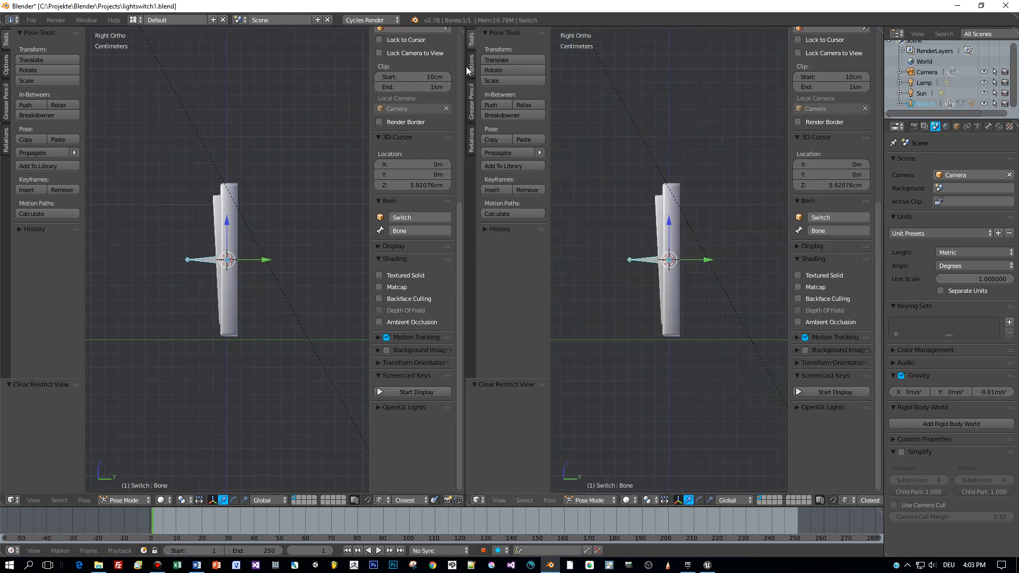
Set the keying set to Rotation and turn the right area into the Dope Sheet
left_click(545, 541)
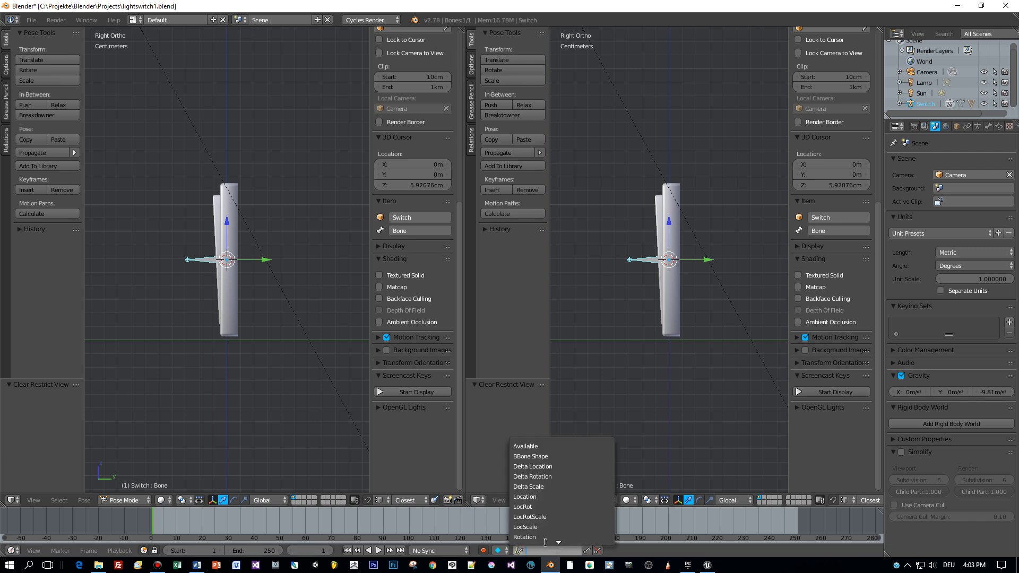
left_click(524, 536)
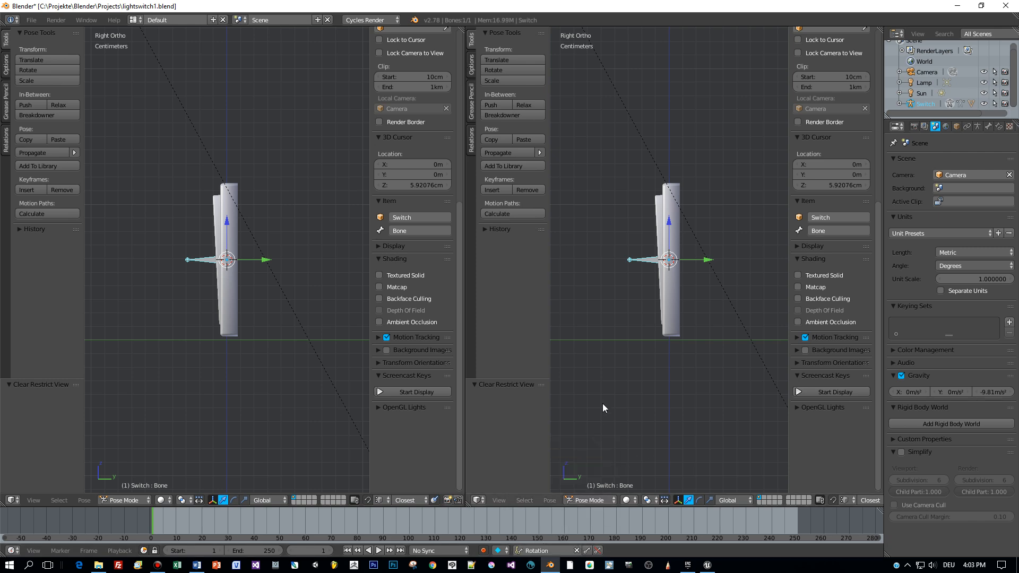
left_click(477, 499)
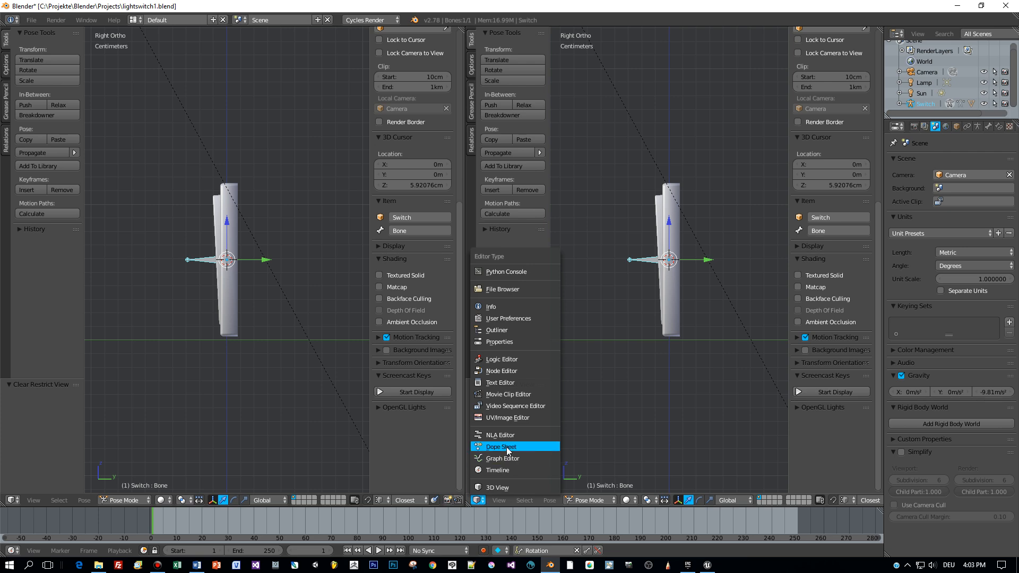
left_click(500, 446)
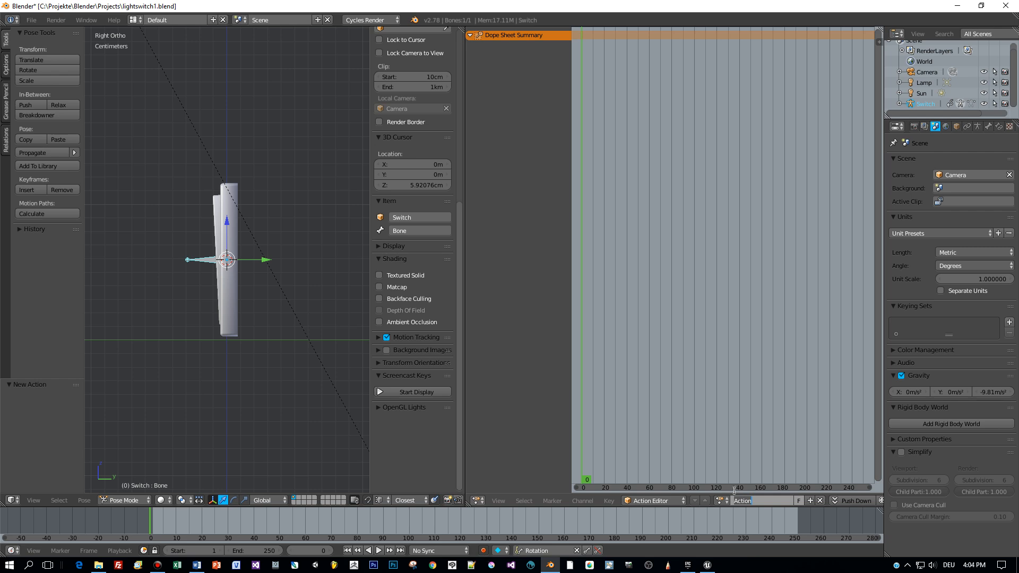
Name the action LightOff, key bone rotation at frames 0 and 10, and save
type("LightOff")
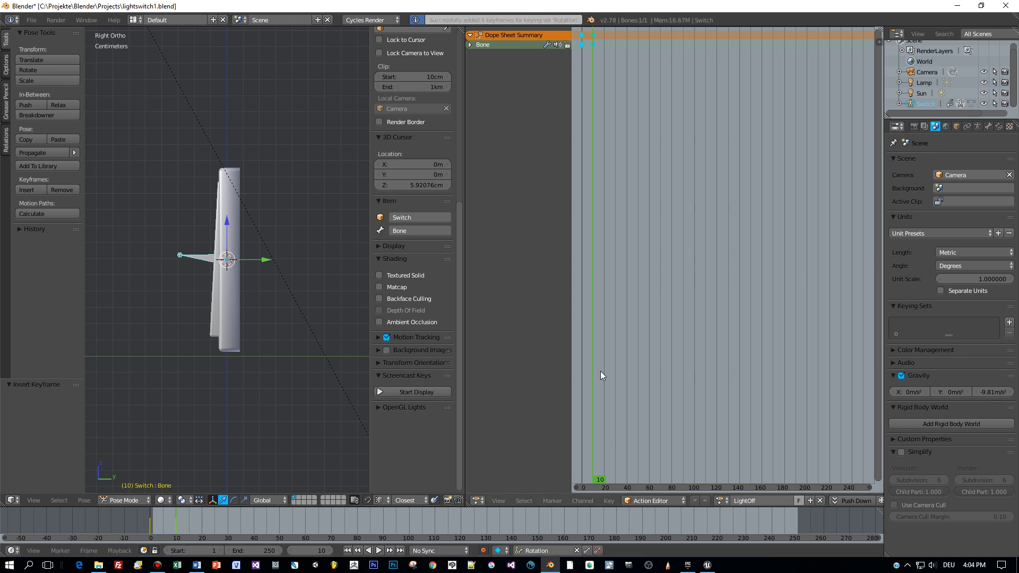
mouse_move(576, 353)
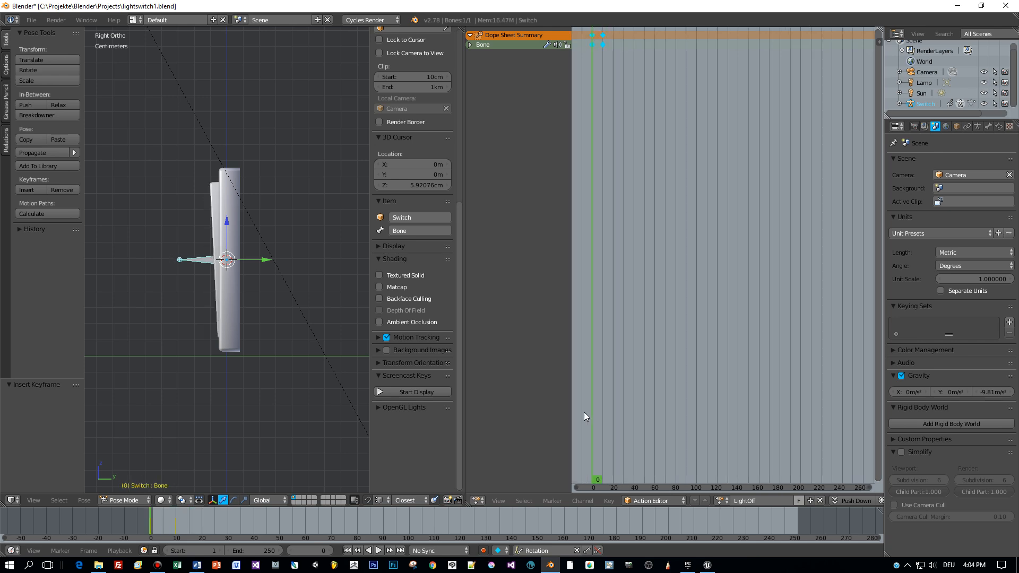
key("ctrl+s")
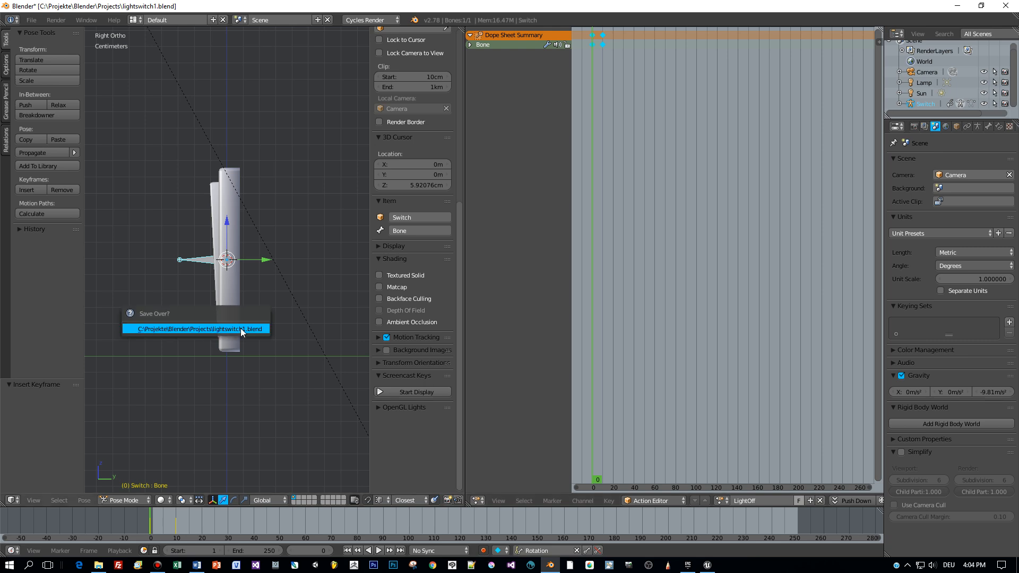
Confirm overwriting the existing blend file in the Save Over prompt
left_click(195, 328)
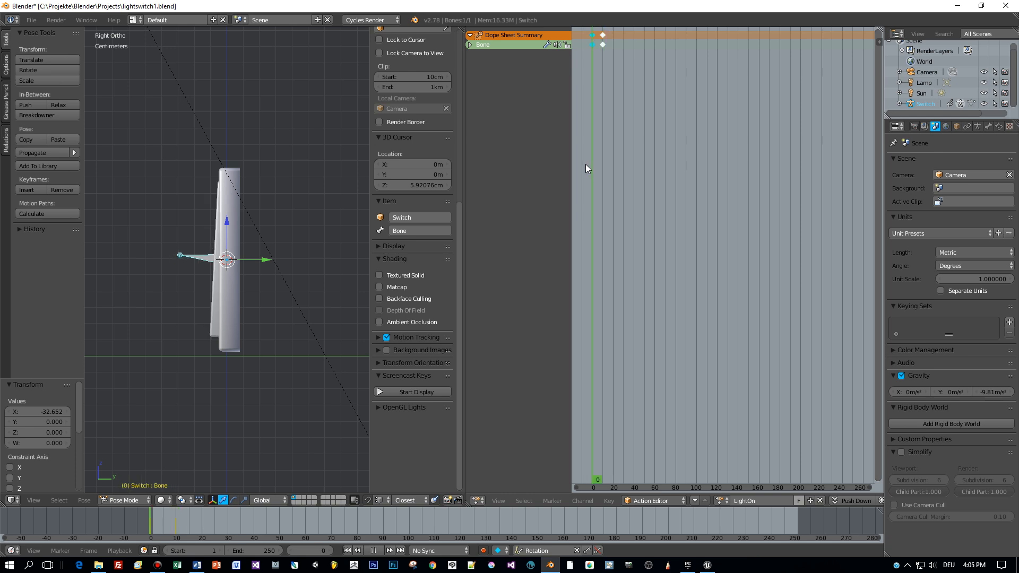
Save again with Ctrl+S, confirming the overwrite of the existing blend file
key("ctrl+s")
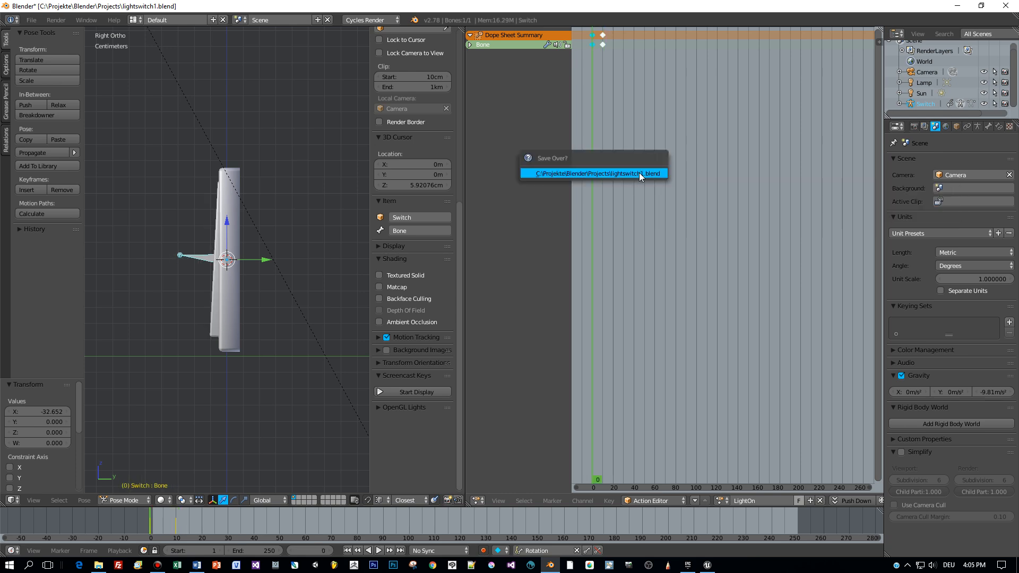
left_click(592, 173)
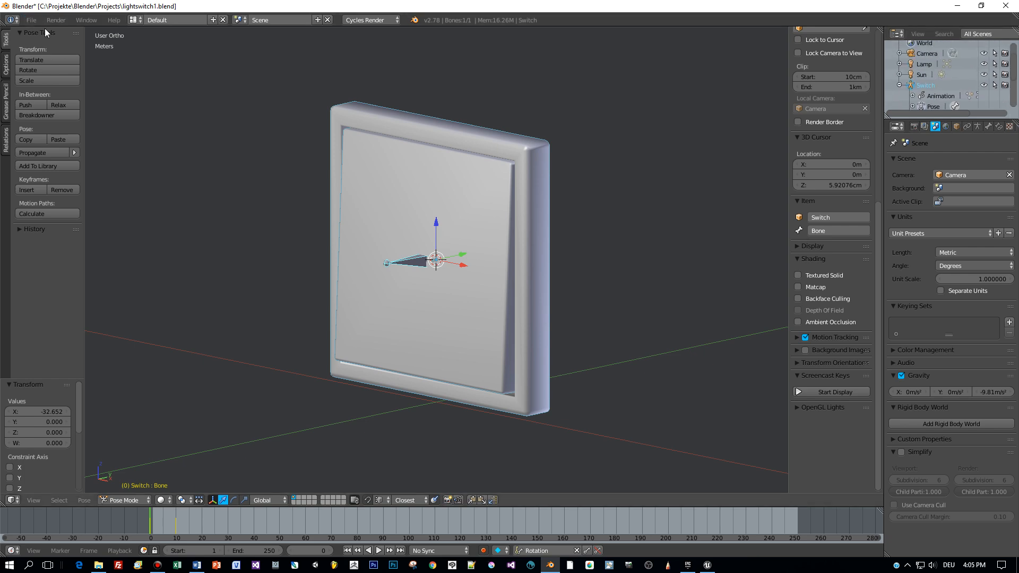
Export the scene as lightswitch.fbx, checking the Animation export options
left_click(31, 19)
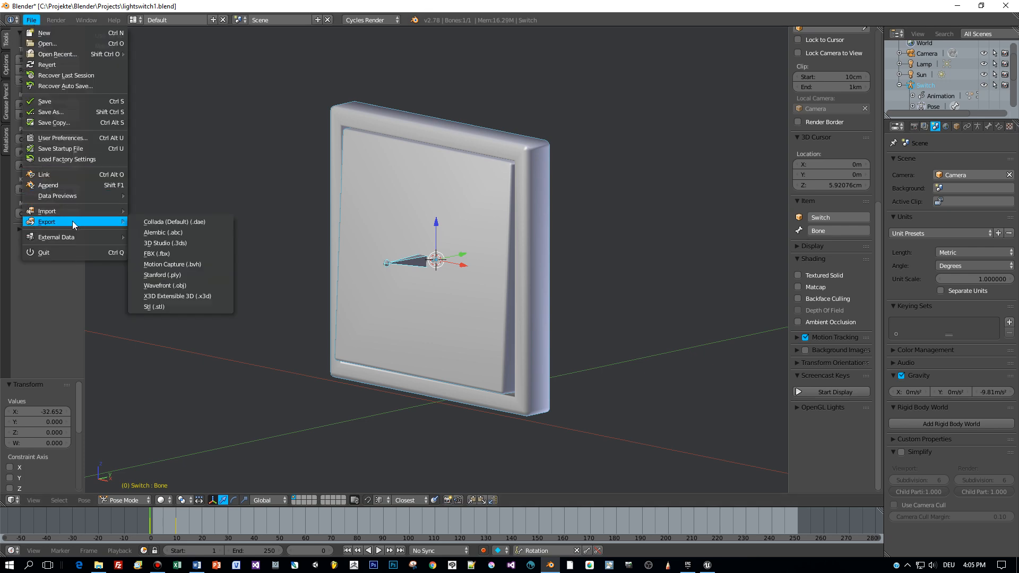
left_click(157, 253)
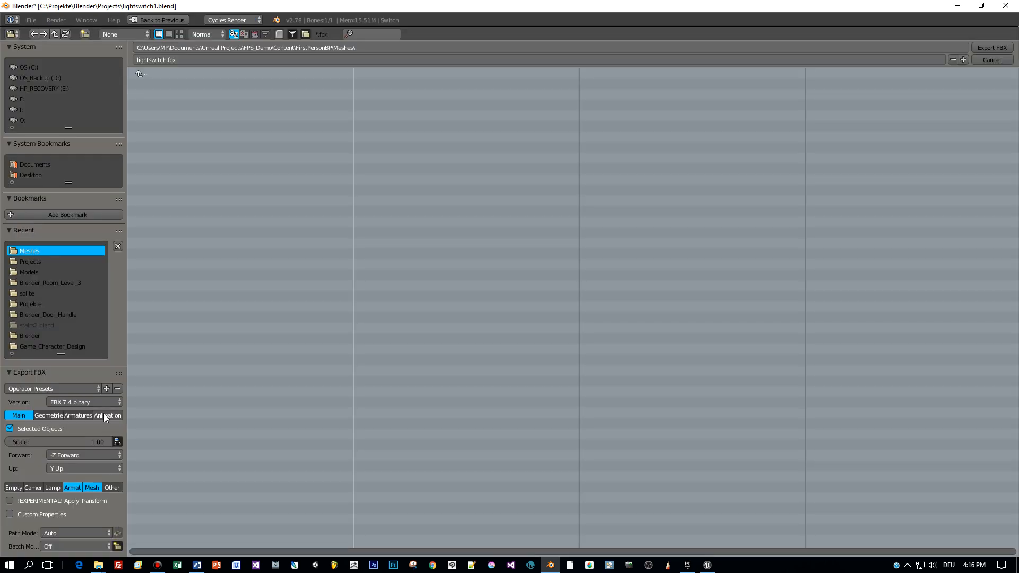
left_click(107, 415)
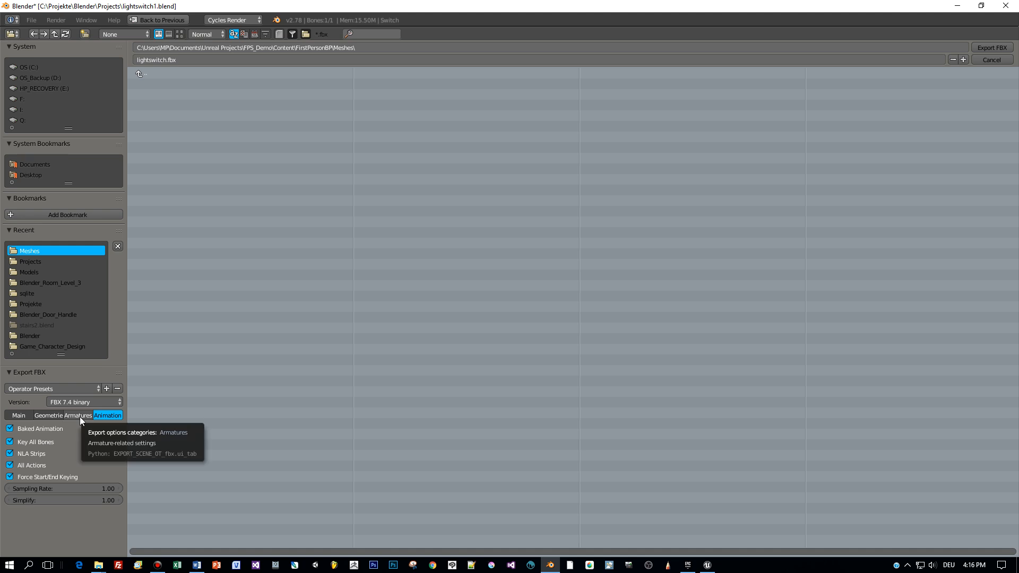
left_click(78, 415)
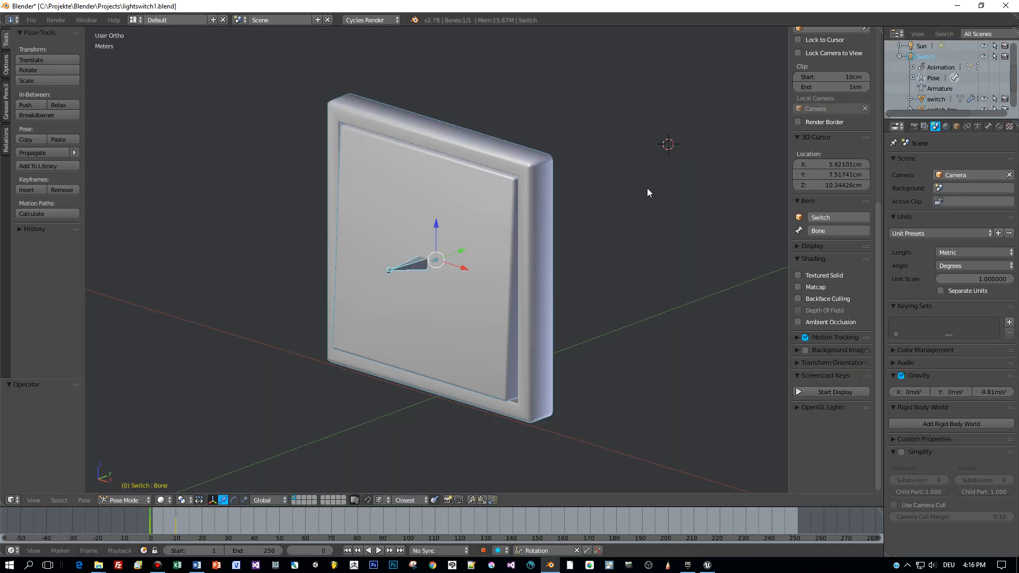
mouse_move(634, 189)
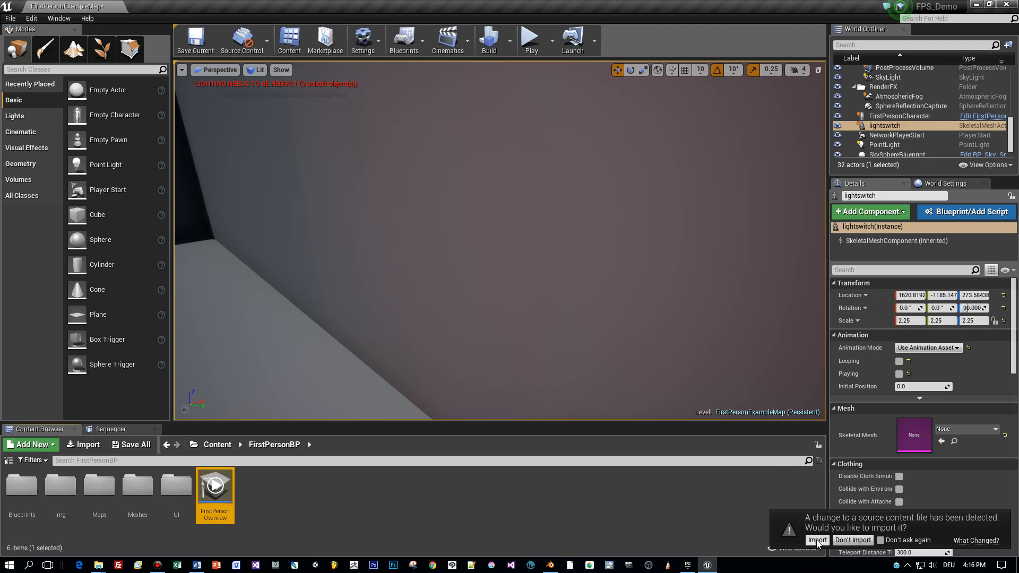
Reimport the changed lightswitch FBX as a skeletal mesh with its LightOff and LightOn animations
left_click(817, 540)
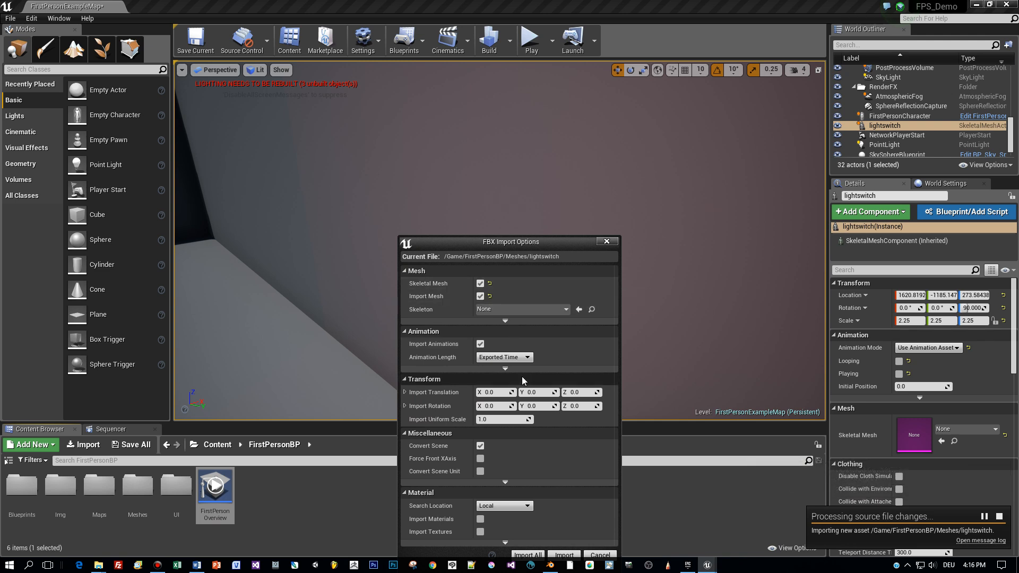
mouse_move(480, 344)
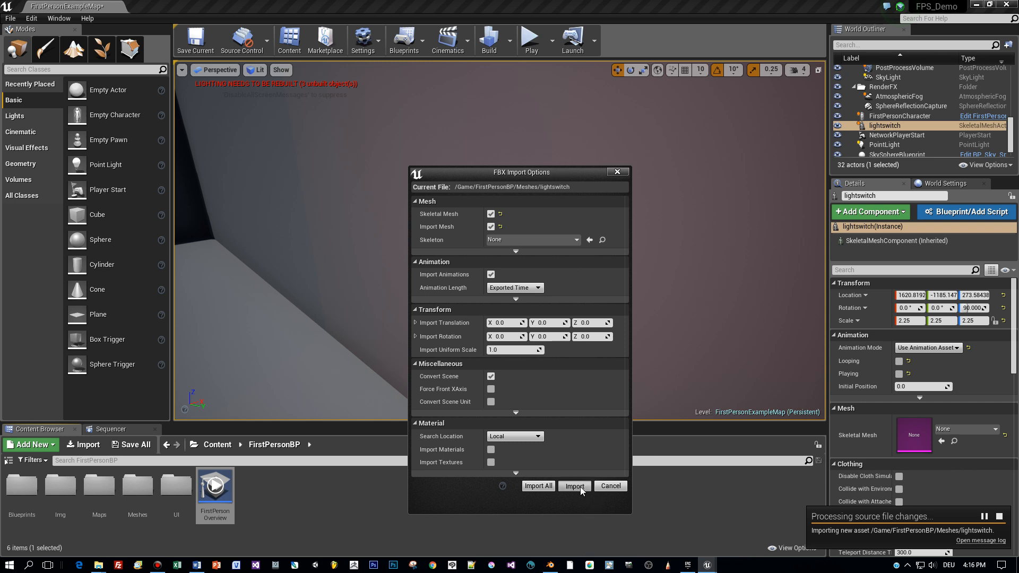
left_click(573, 486)
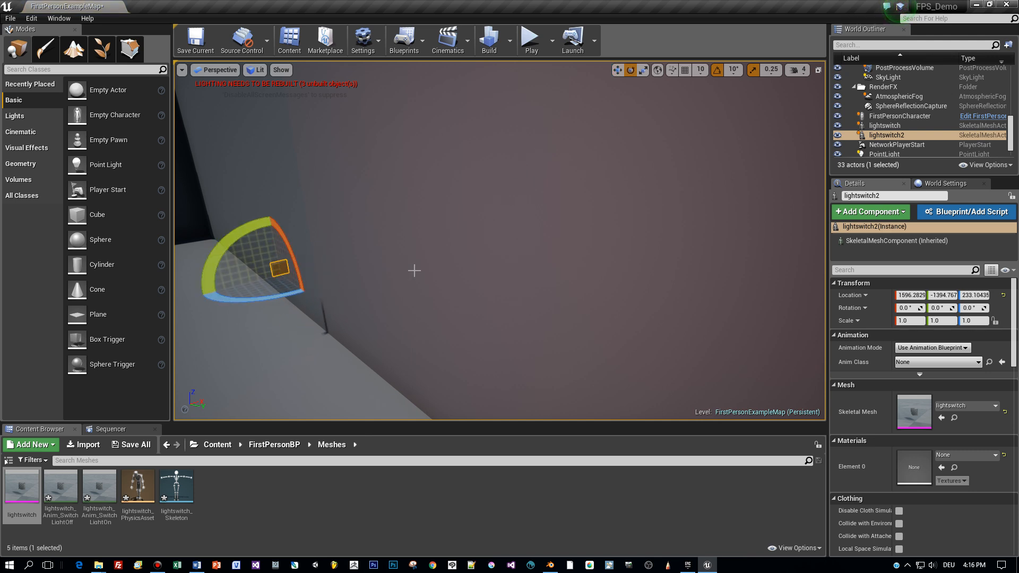
mouse_move(314, 289)
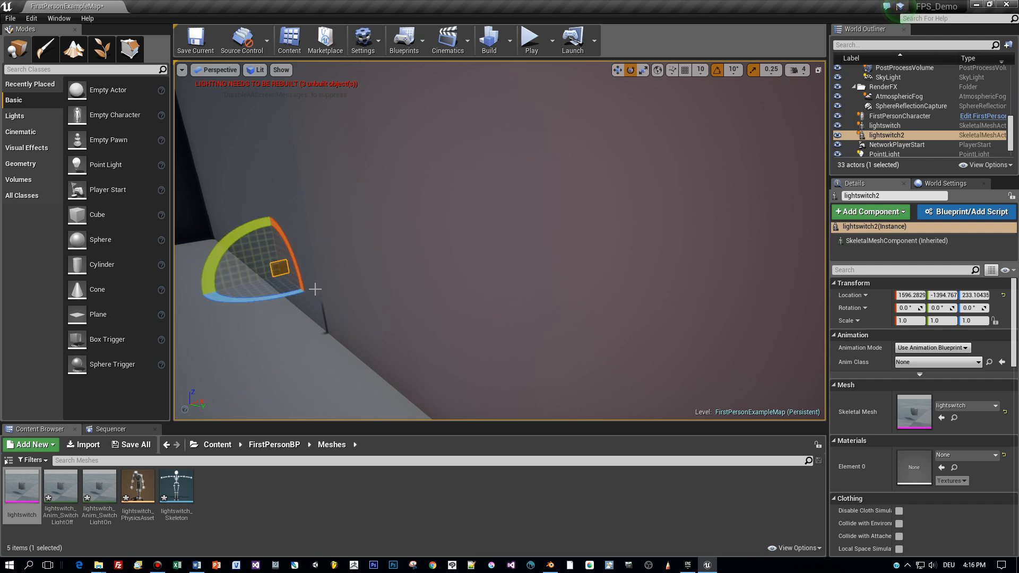
Place lightswitch2 on the wall, rotated 90° on Z and scaled to 2.75
left_click(643, 70)
type("90.000")
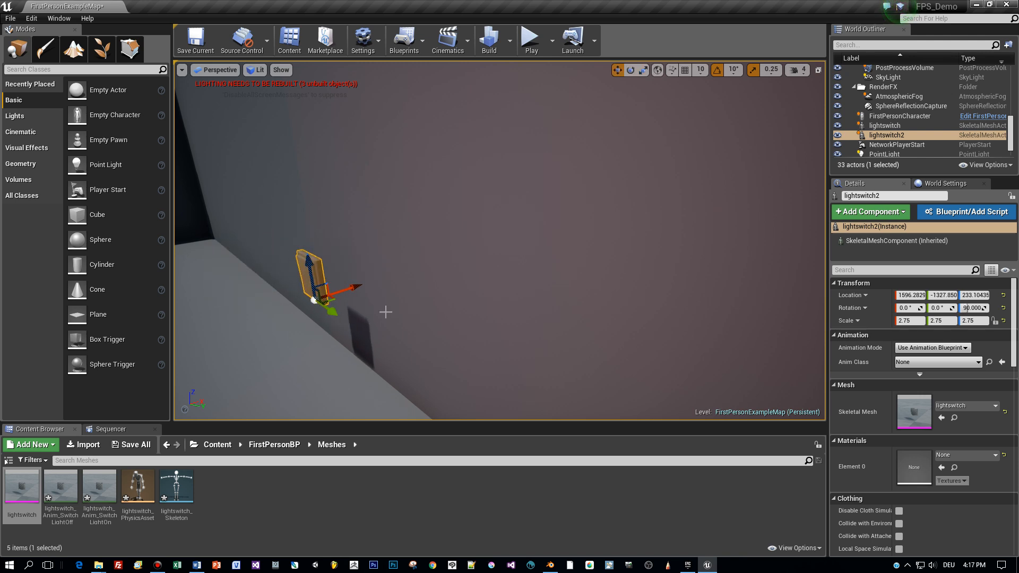
left_click_drag(351, 283, 390, 276)
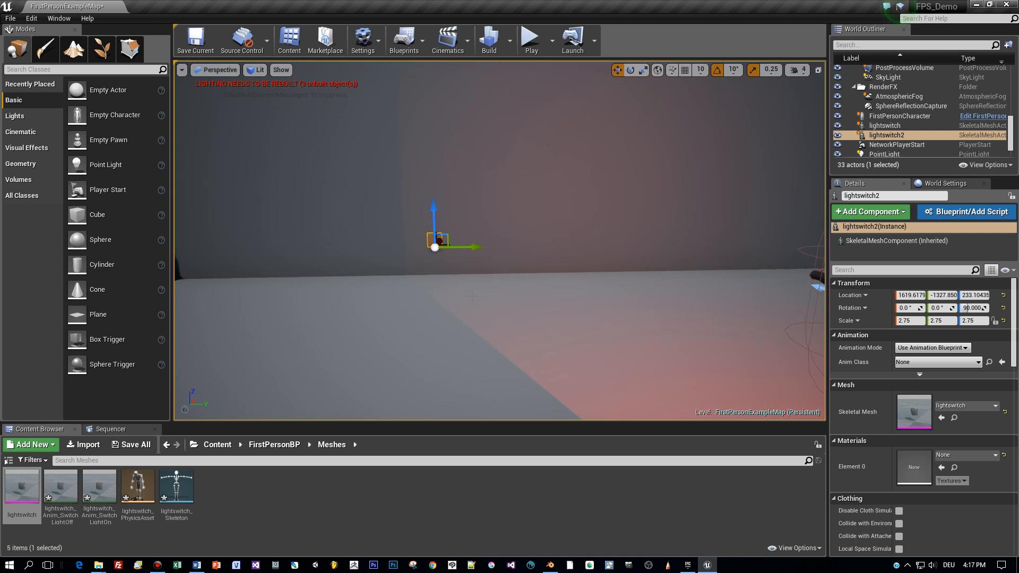
left_click_drag(468, 247, 666, 246)
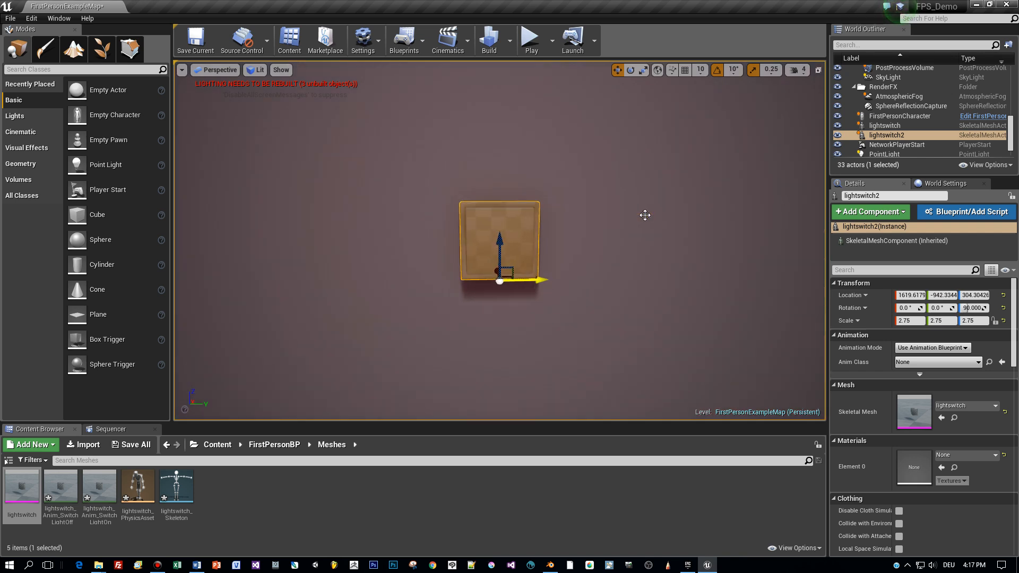
Assign M_Metal_Chrome to the switch's Element 0 material slot
left_click_drag(645, 214, 683, 238)
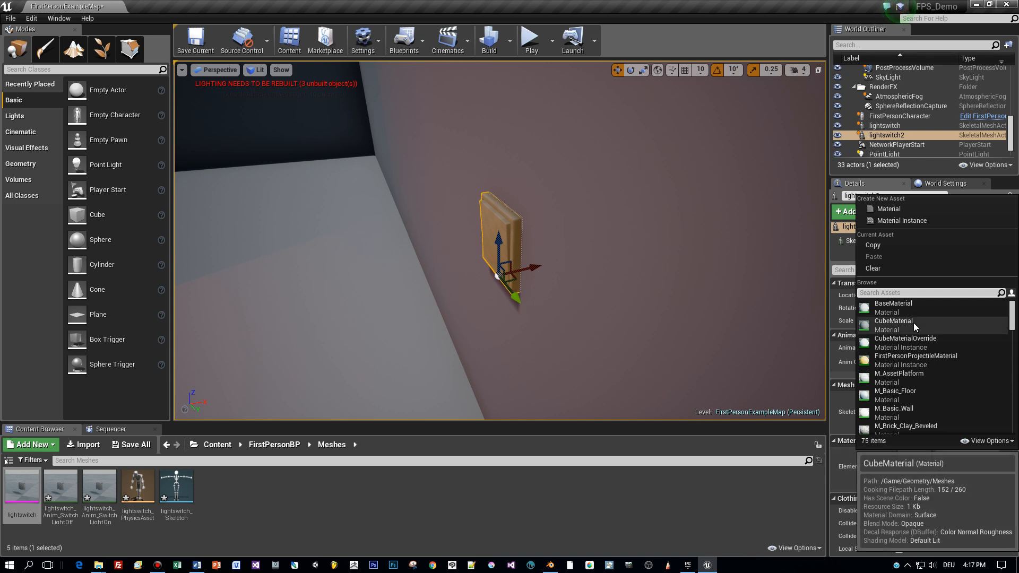
type("metal")
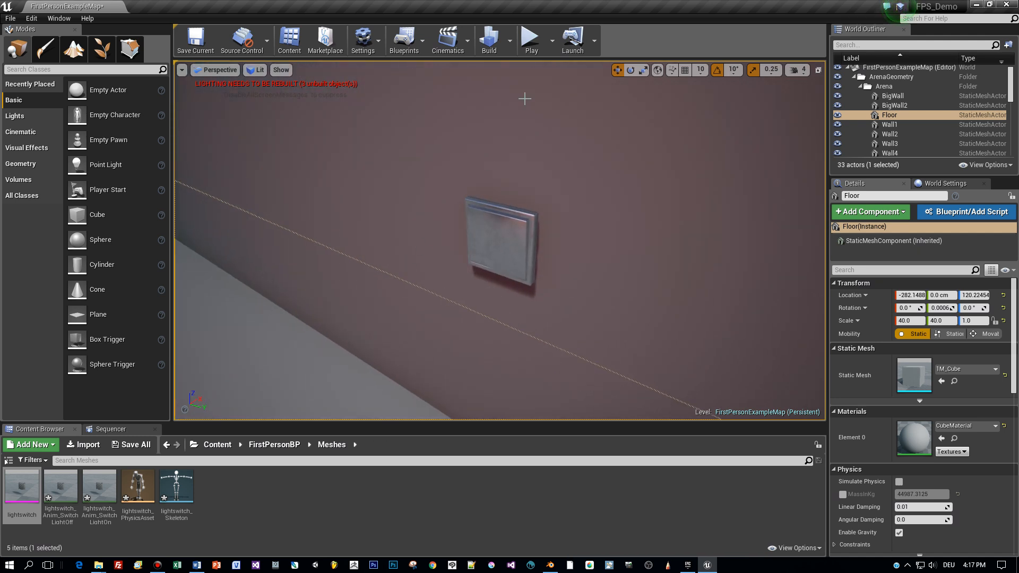
left_click(531, 39)
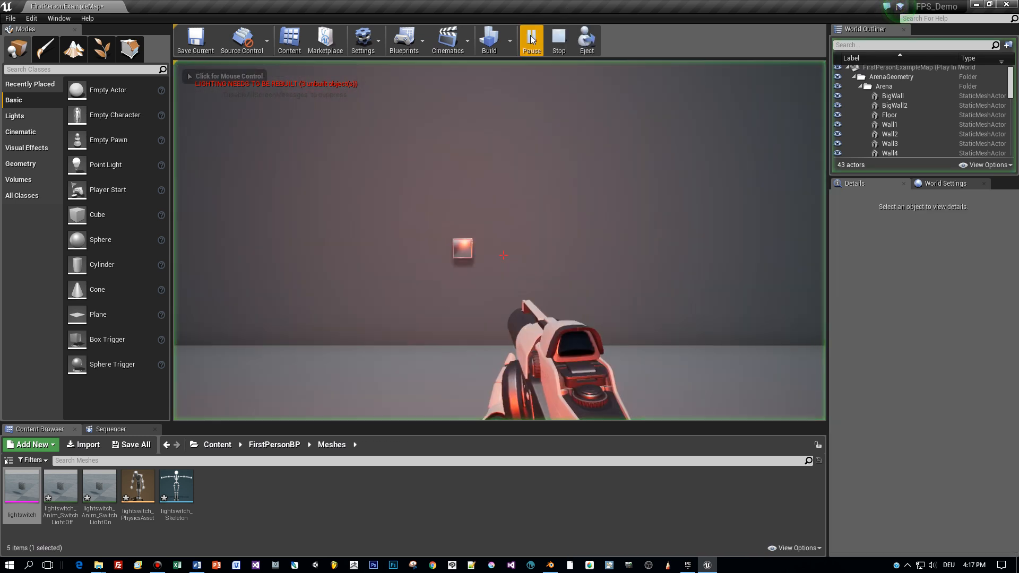
left_click(531, 39)
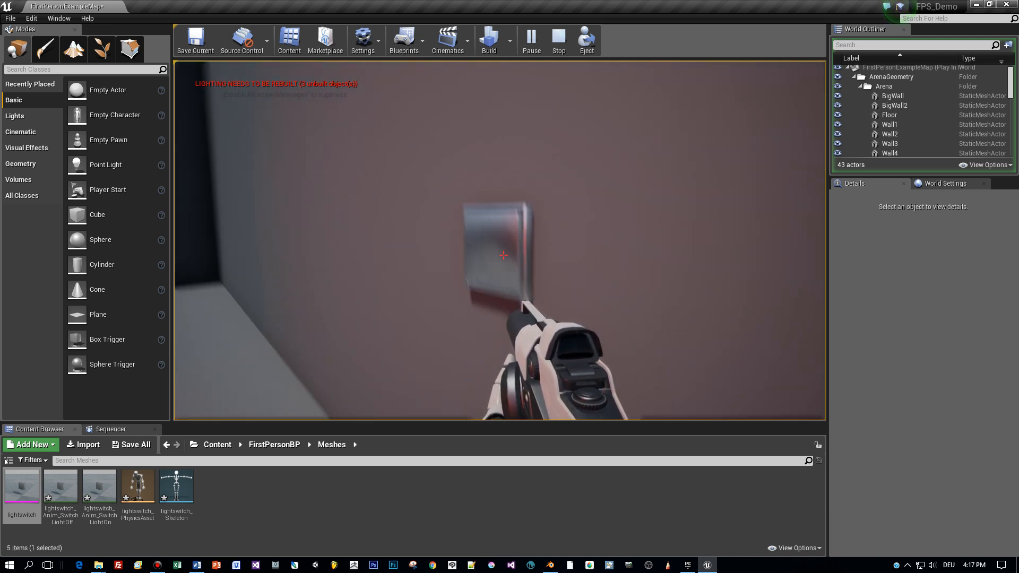
left_click(557, 40)
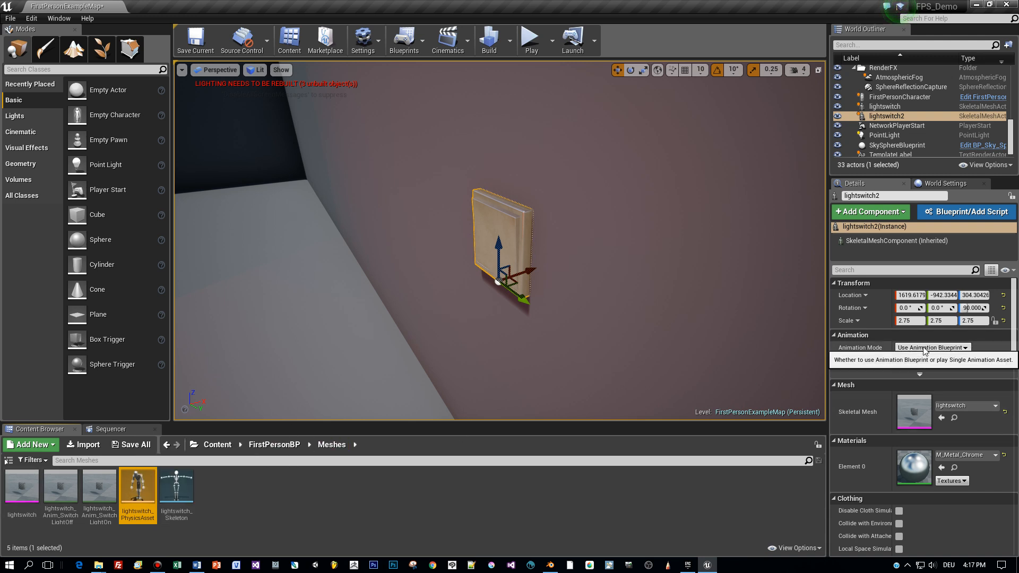
Use the light switch animation asset with looping off, then play-test the level
left_click(930, 347)
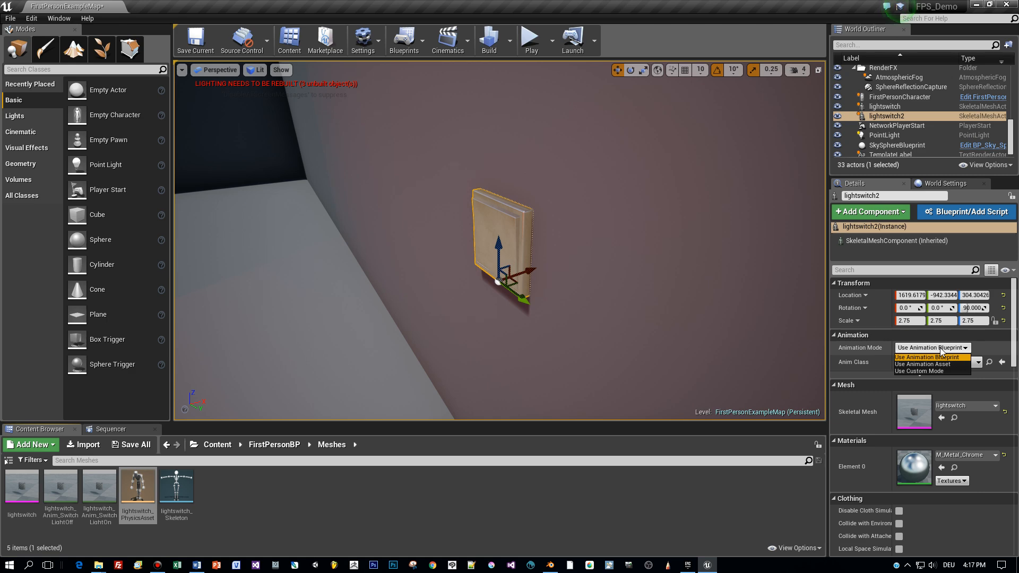
left_click(917, 364)
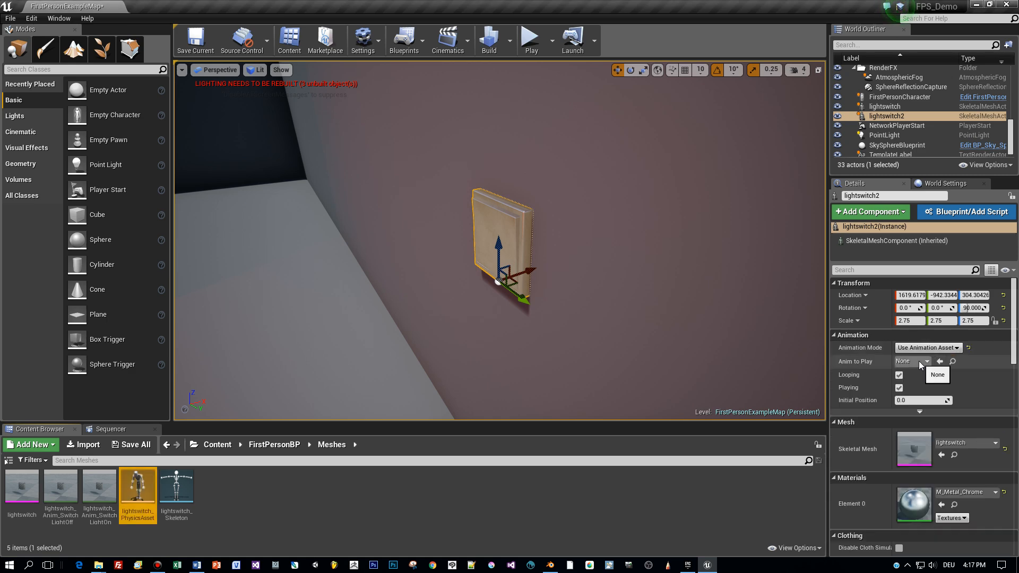
left_click(936, 375)
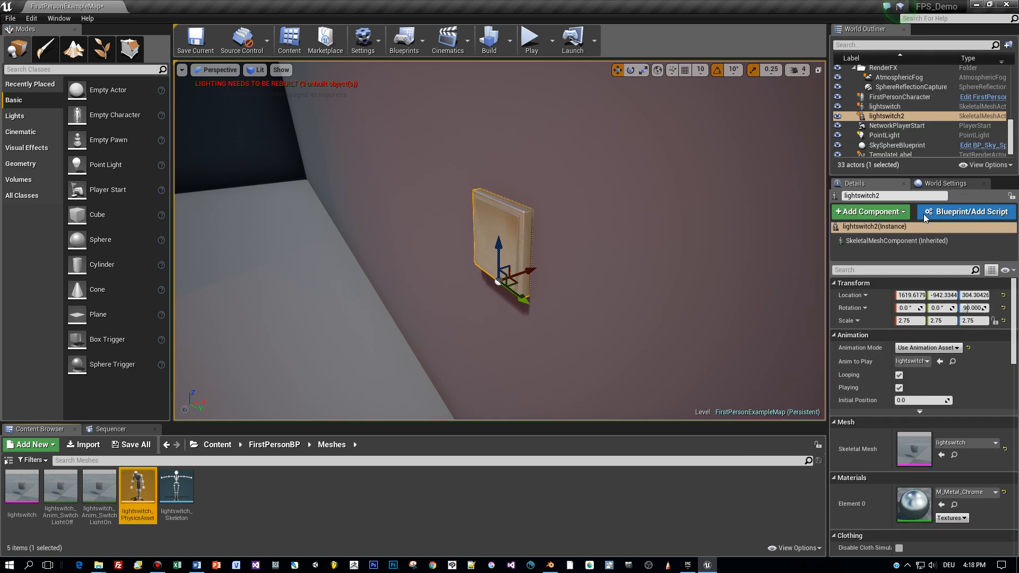
mouse_move(900, 375)
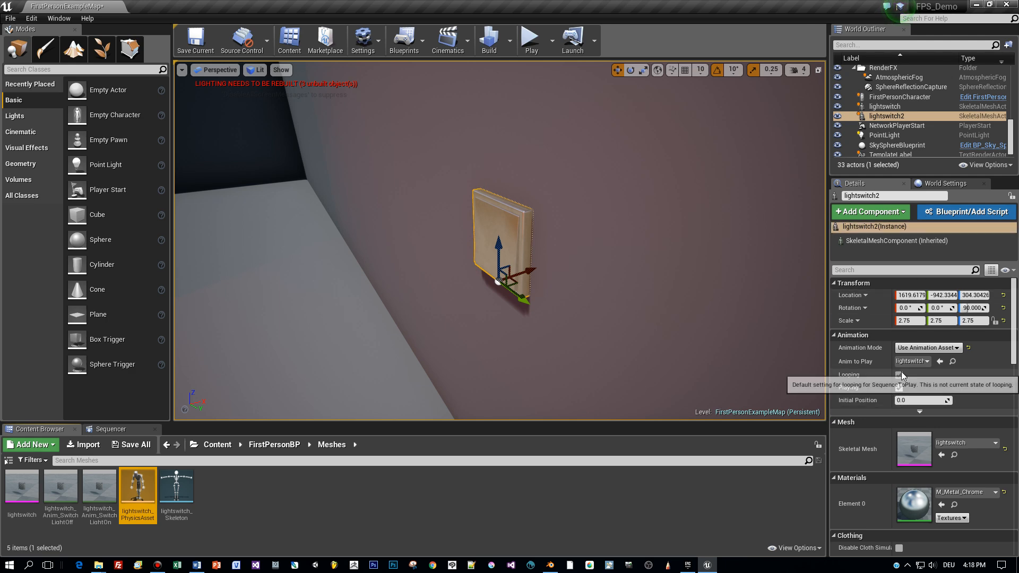
left_click(912, 361)
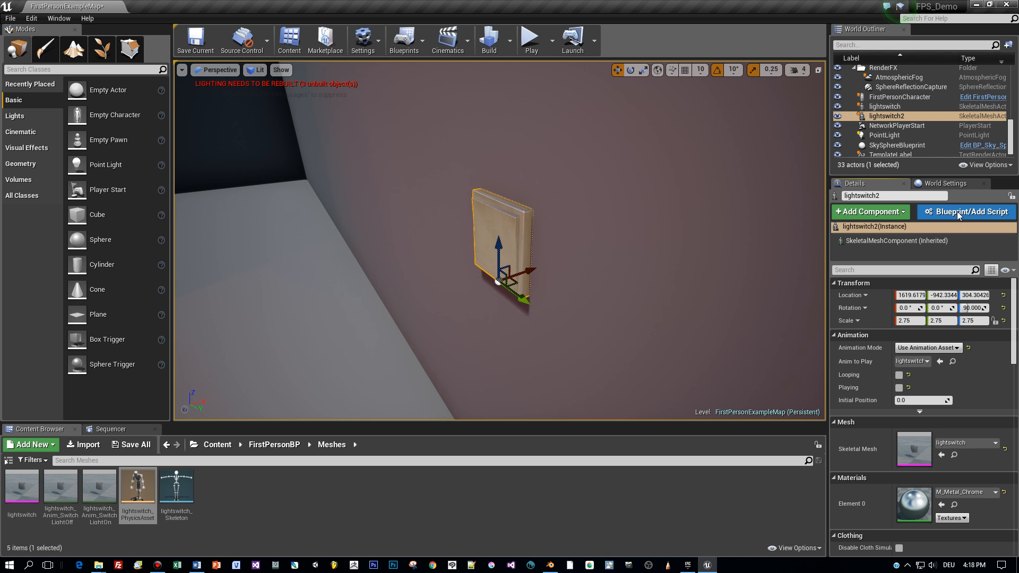
mouse_move(999, 336)
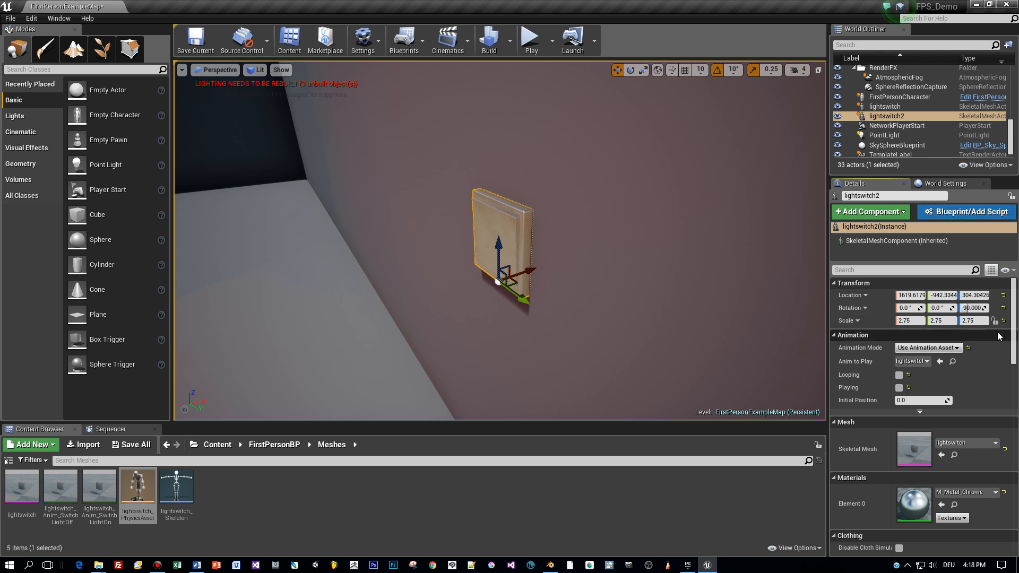
left_click(529, 40)
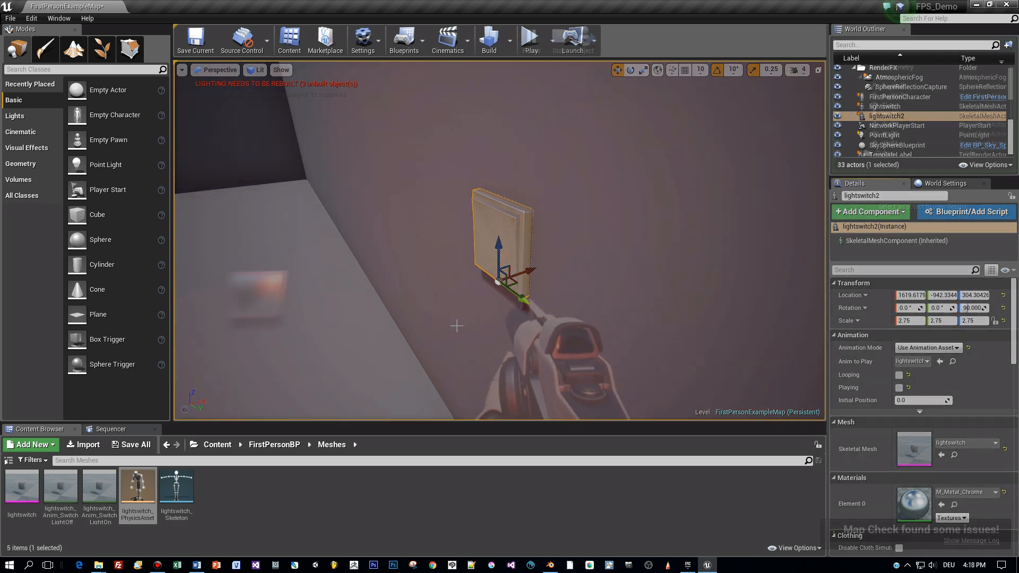
left_click(529, 39)
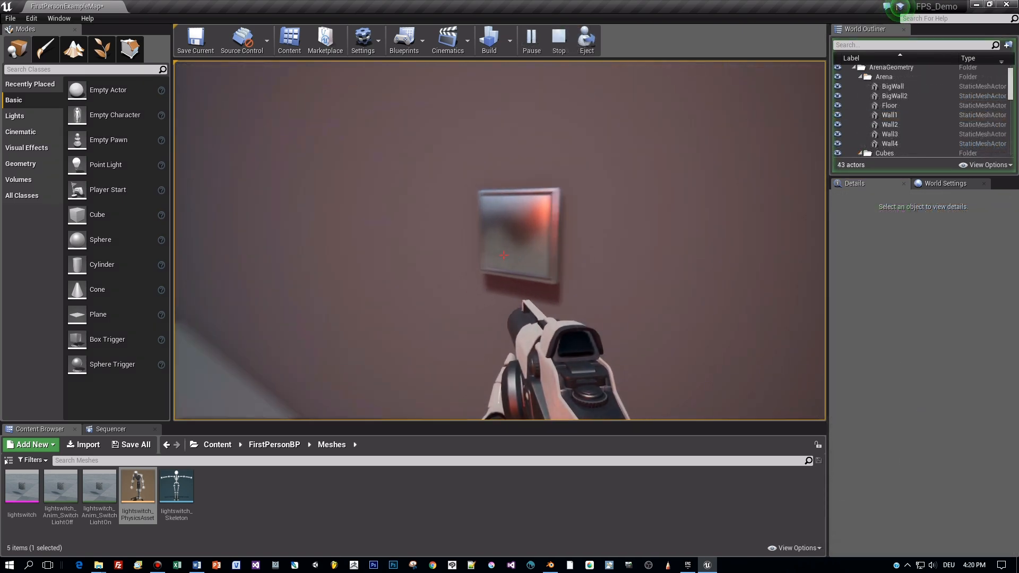